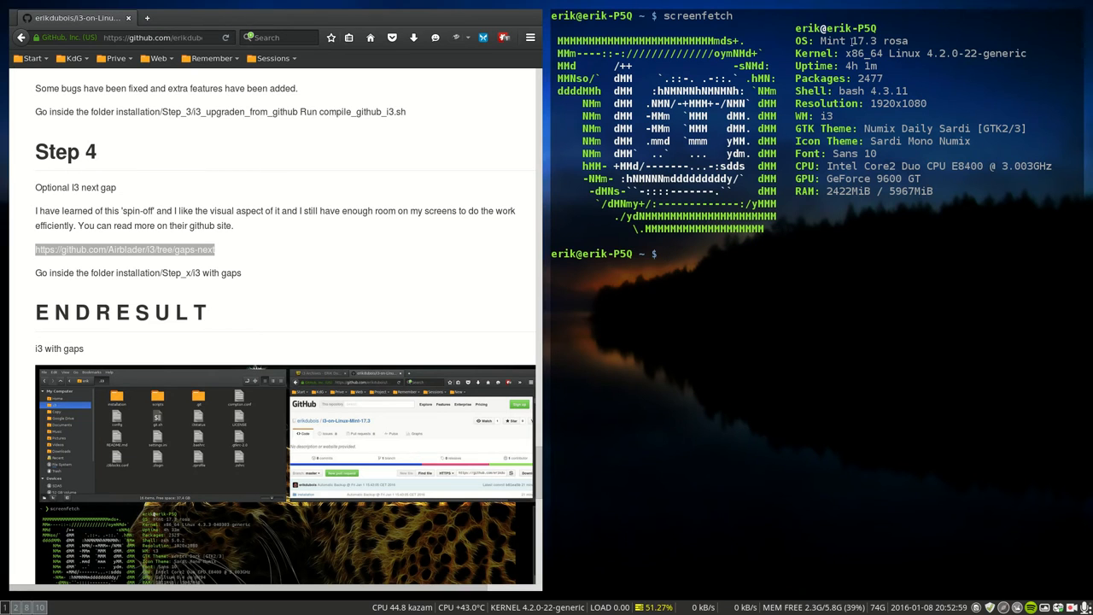
- Bring up Nemo on ~/.config/variety/scripts with set_wallpaper selected
double_click(863, 41)
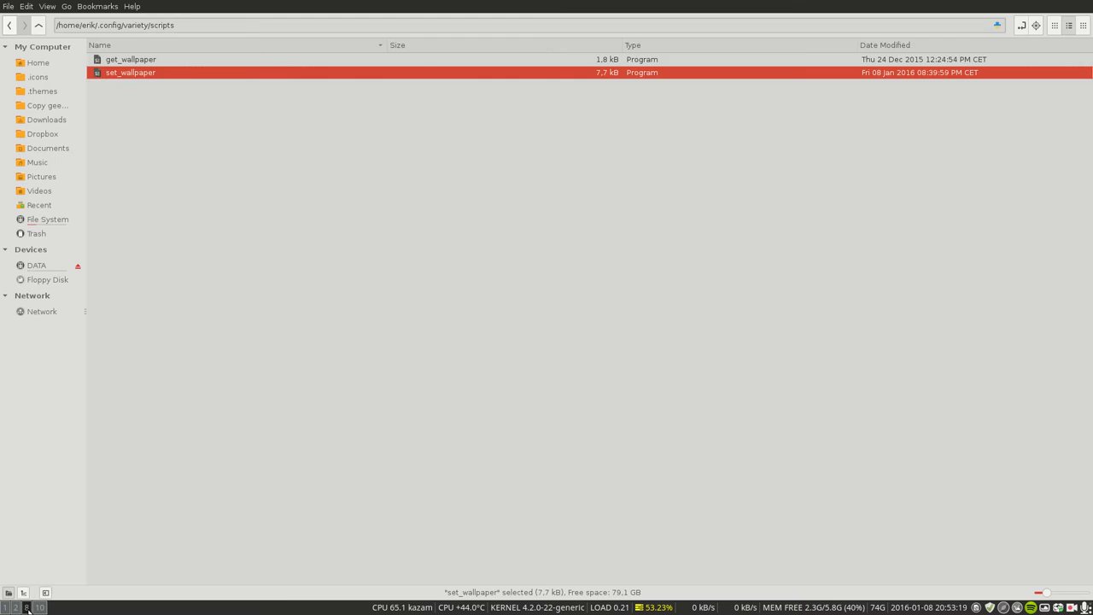
- Show the home folder in Nemo beside the terminal on the i3 workspace
click(38, 62)
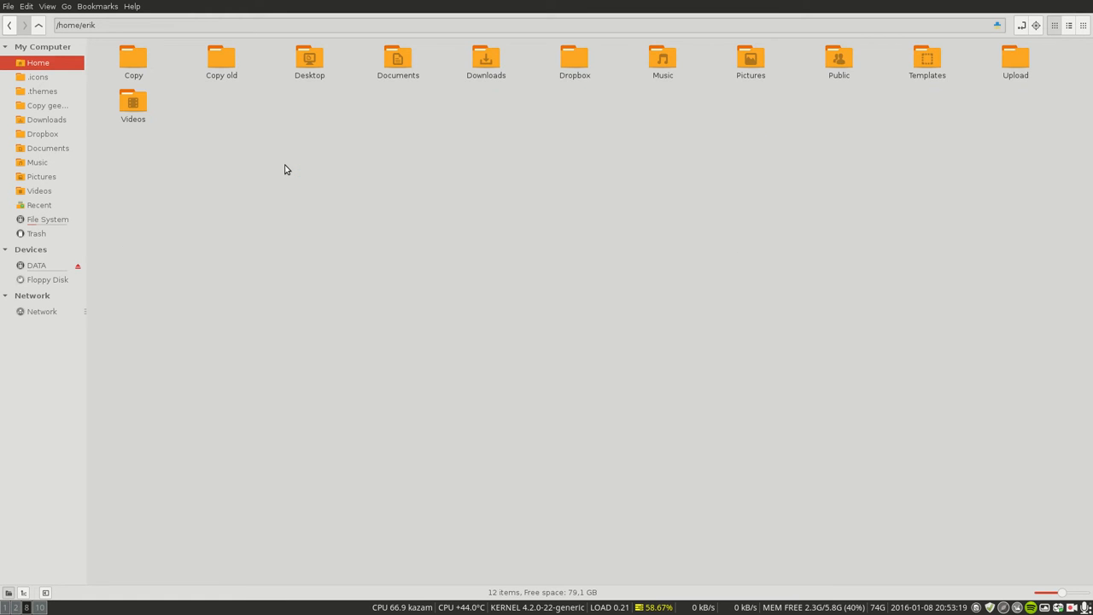
mouse_move(789, 407)
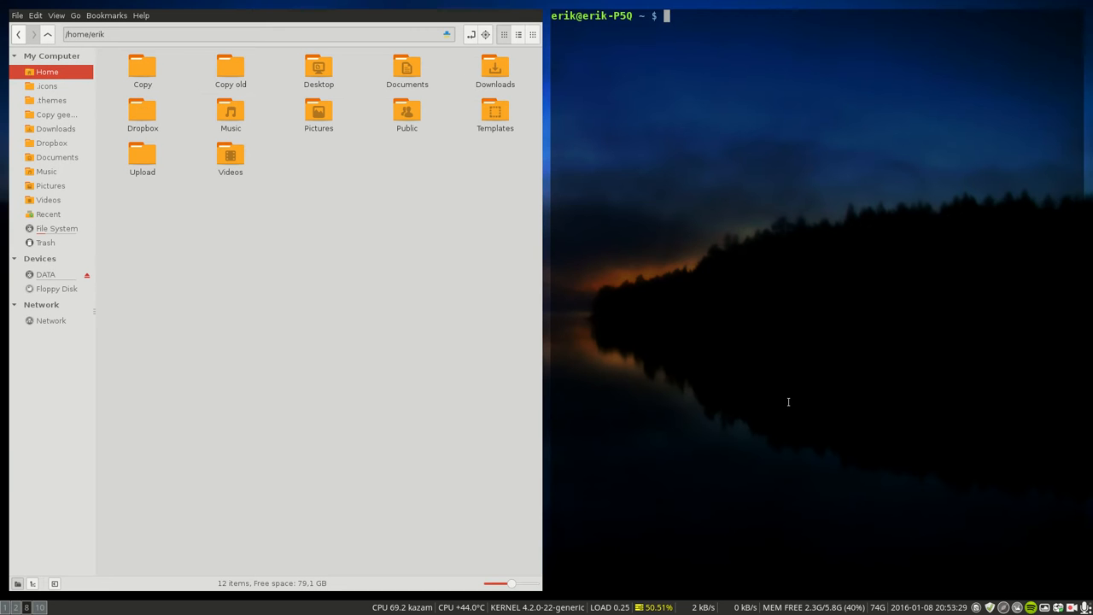
mouse_move(822, 322)
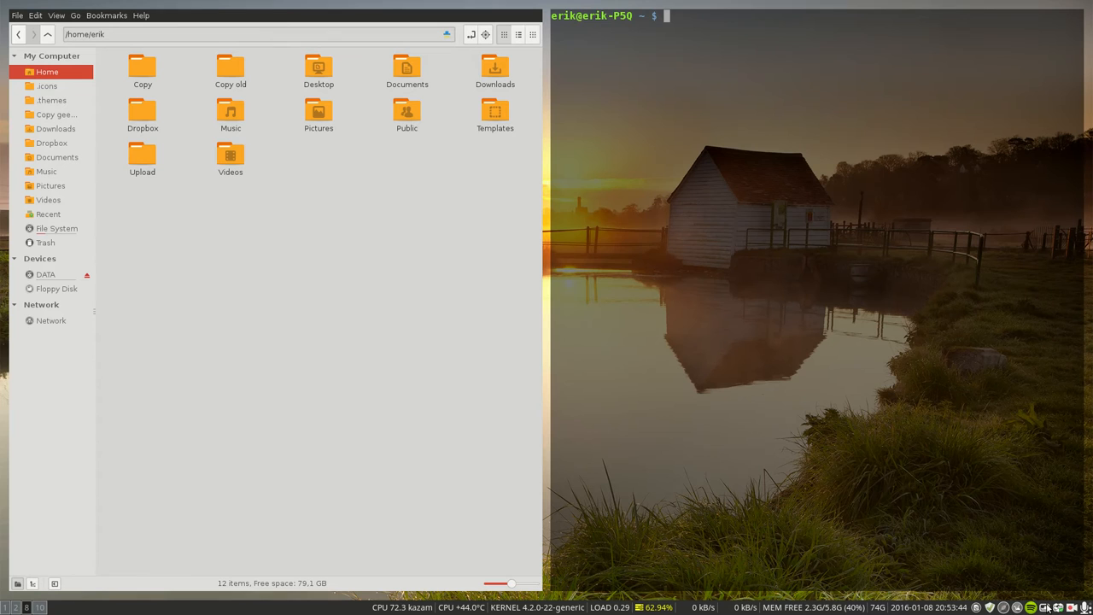
mouse_move(297, 12)
text(screenfetch)
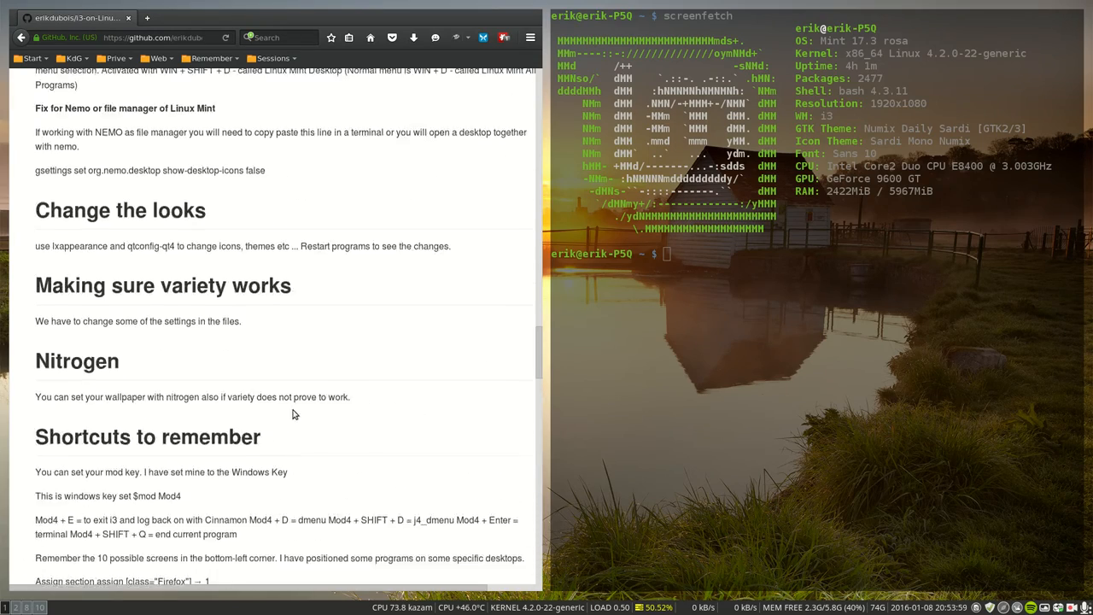
- Scroll the i3-on-Linux-Mint README back up to its title heading
scroll(up, 3)
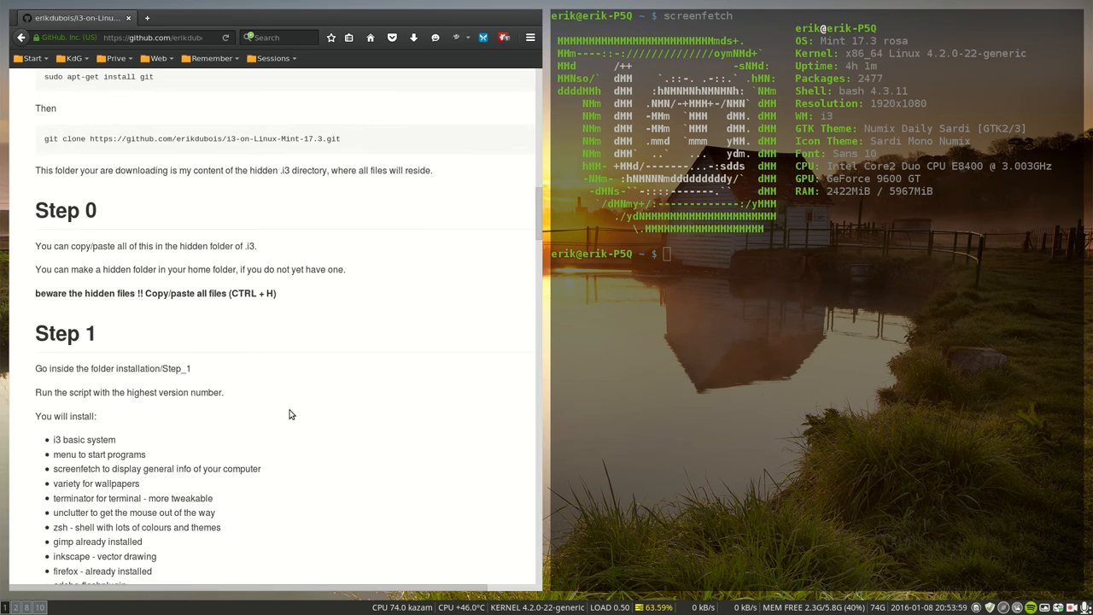
scroll(up, 3)
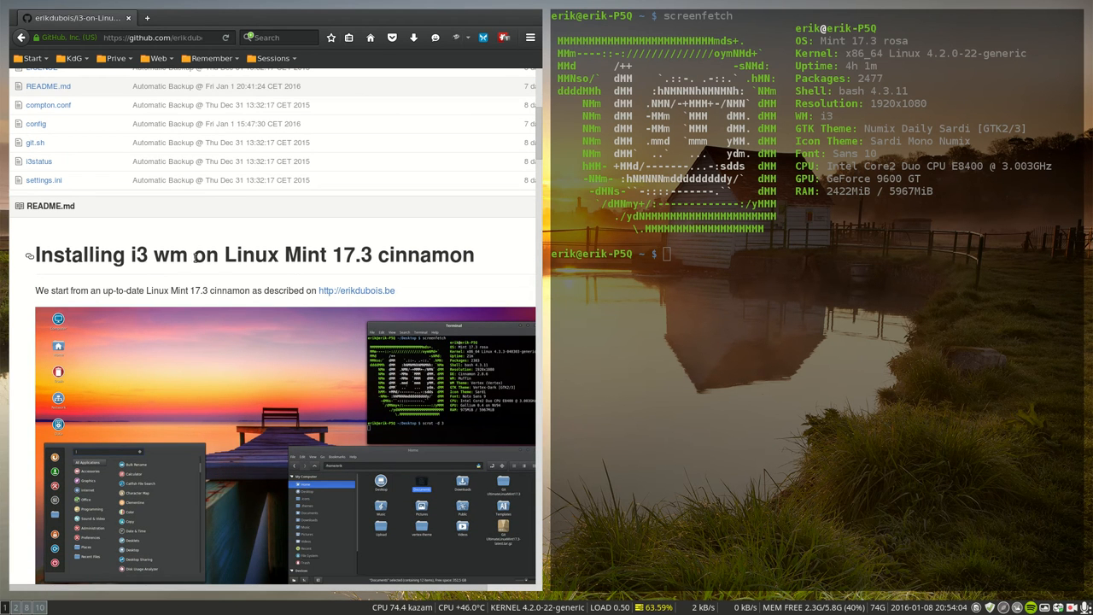
mouse_move(479, 263)
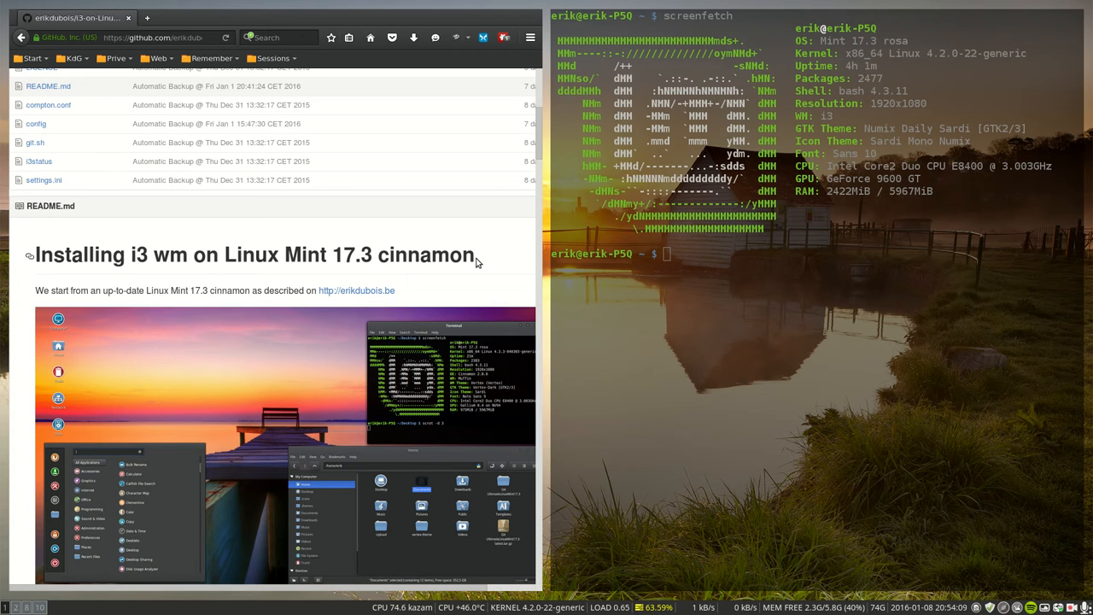
mouse_move(481, 263)
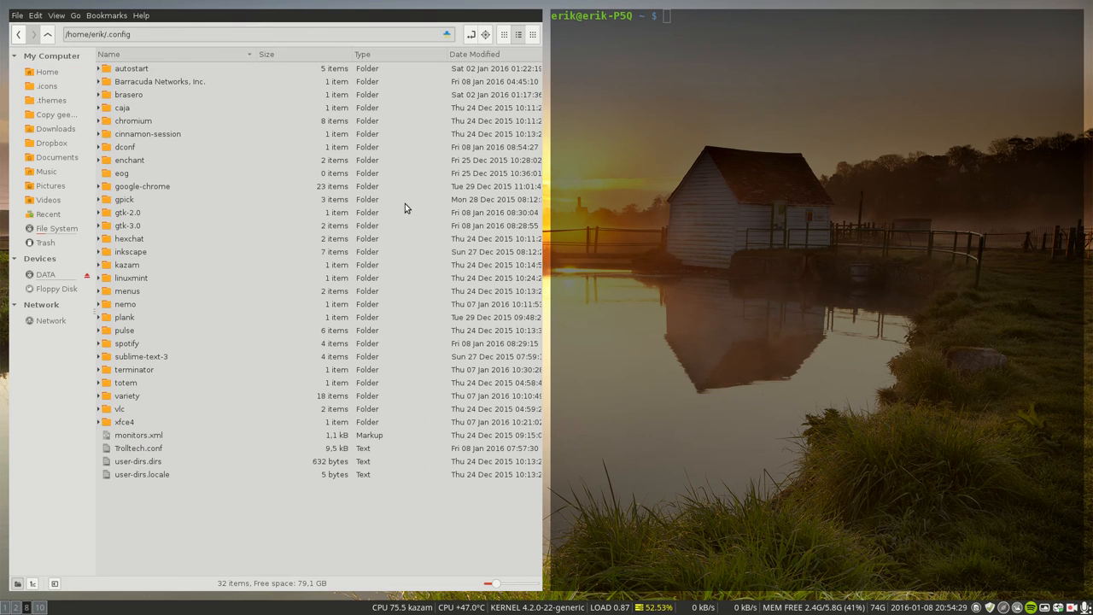
- Browse into .config > variety > scripts and select the set_wallpaper script
double_click(126, 396)
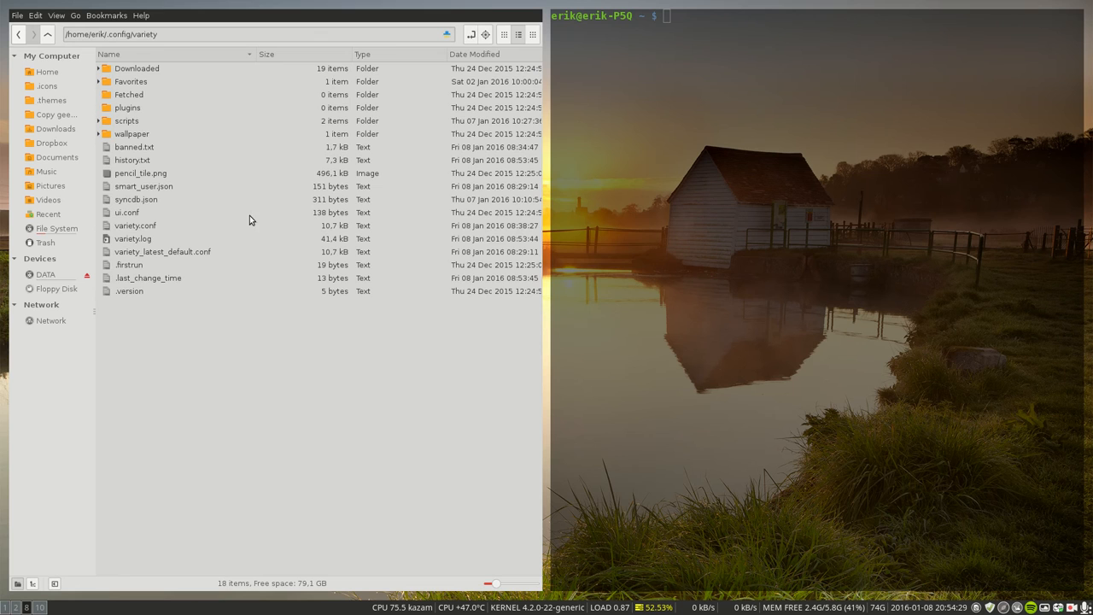
double_click(127, 120)
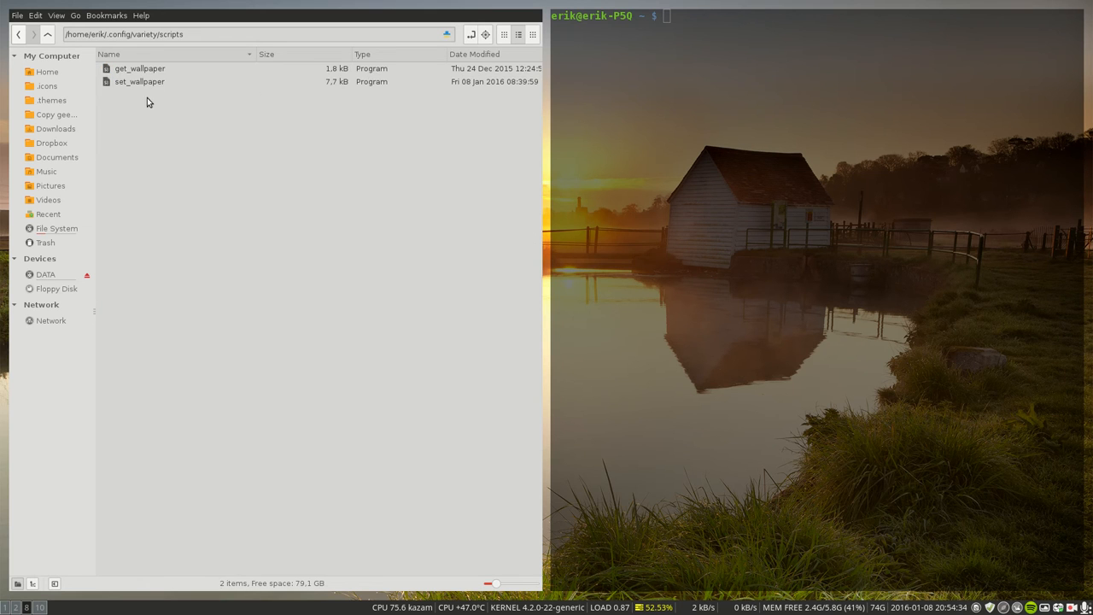
click(140, 82)
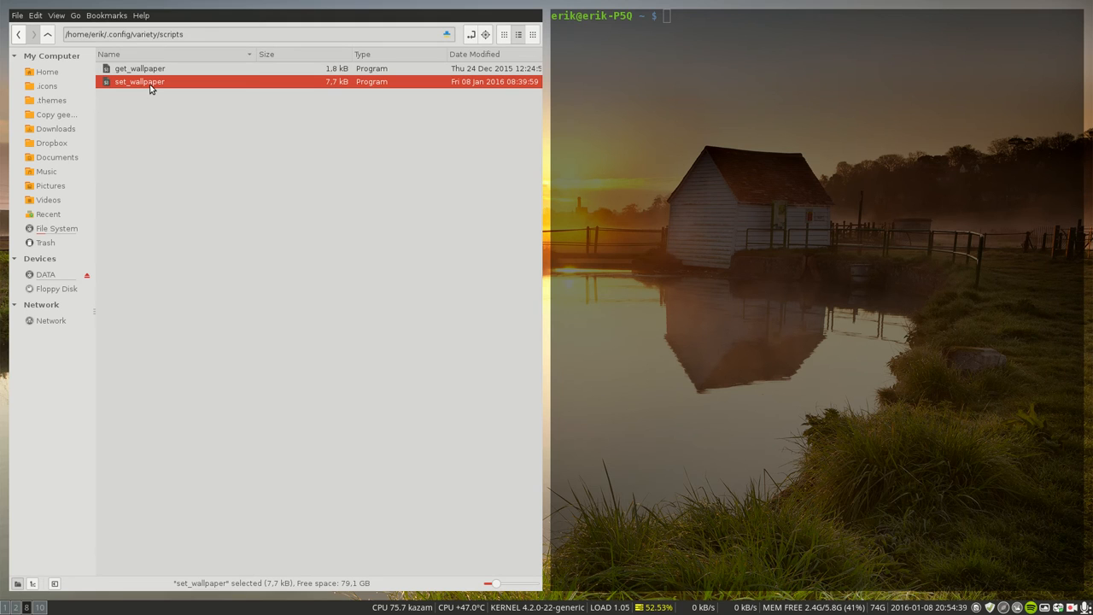
- Try opening set_wallpaper, dismiss the run-or-display prompt, and try again
double_click(138, 82)
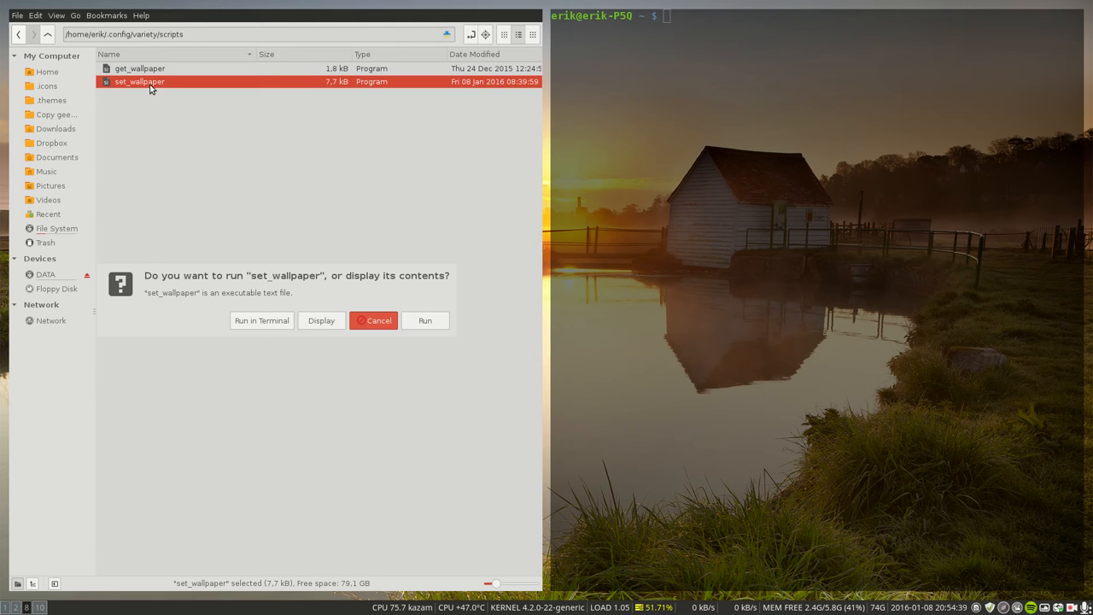
click(372, 321)
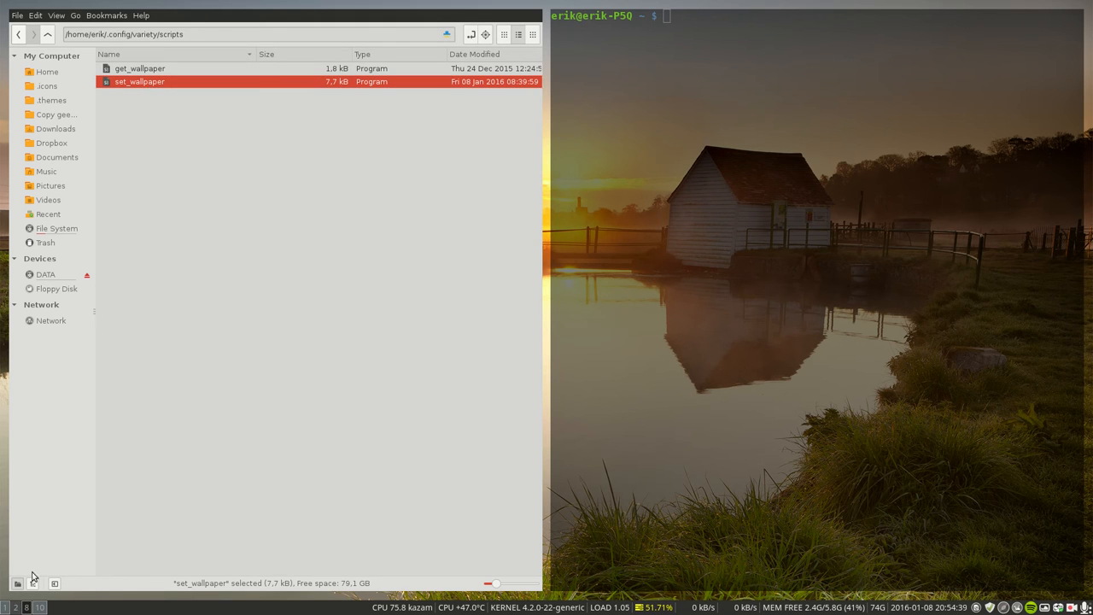
double_click(140, 82)
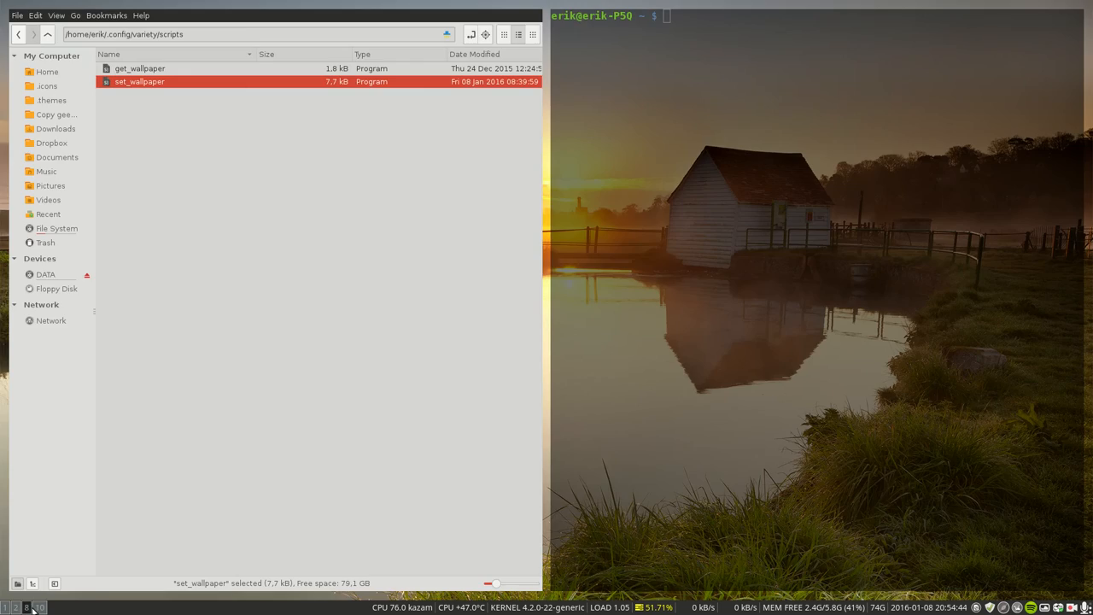
- Open set_wallpaper in Sublime Text and scroll to the i3-wm/Feh section with if/fi uncommented
double_click(140, 82)
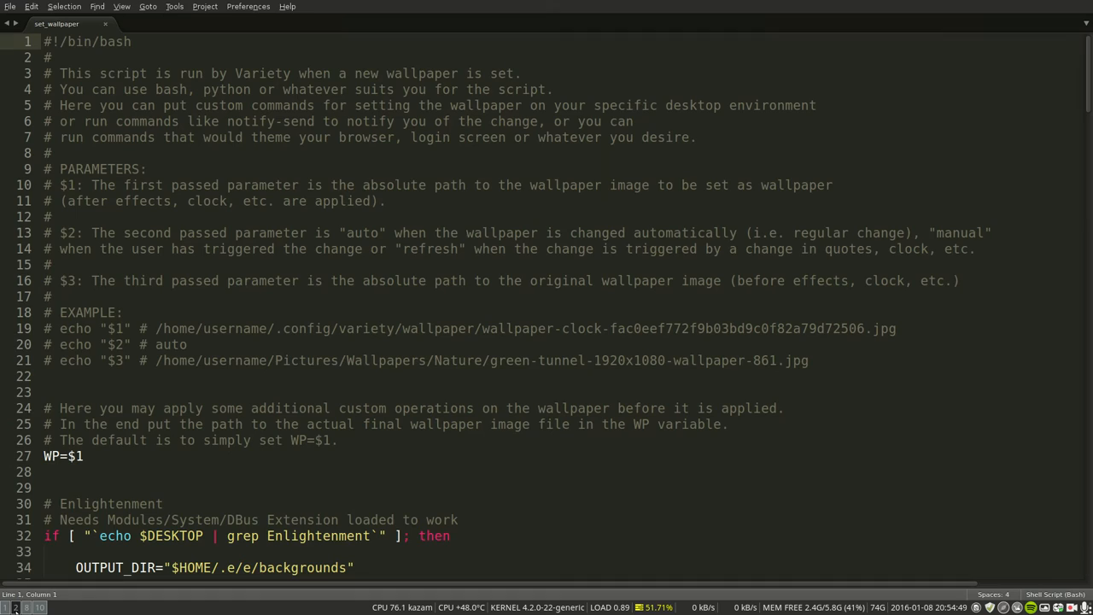
scroll(down, 3)
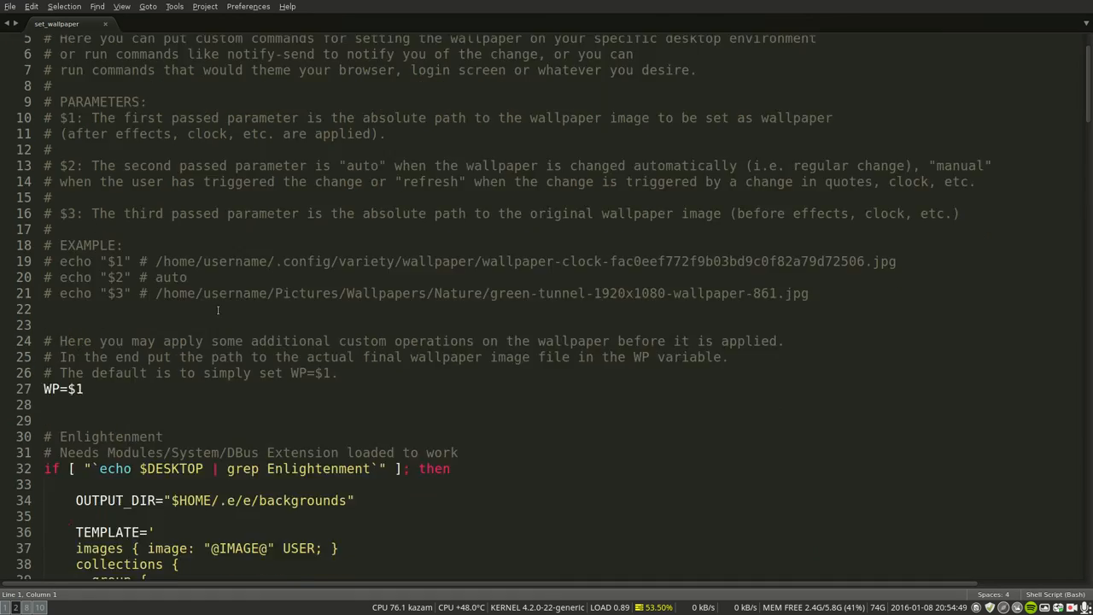
scroll(down, 3)
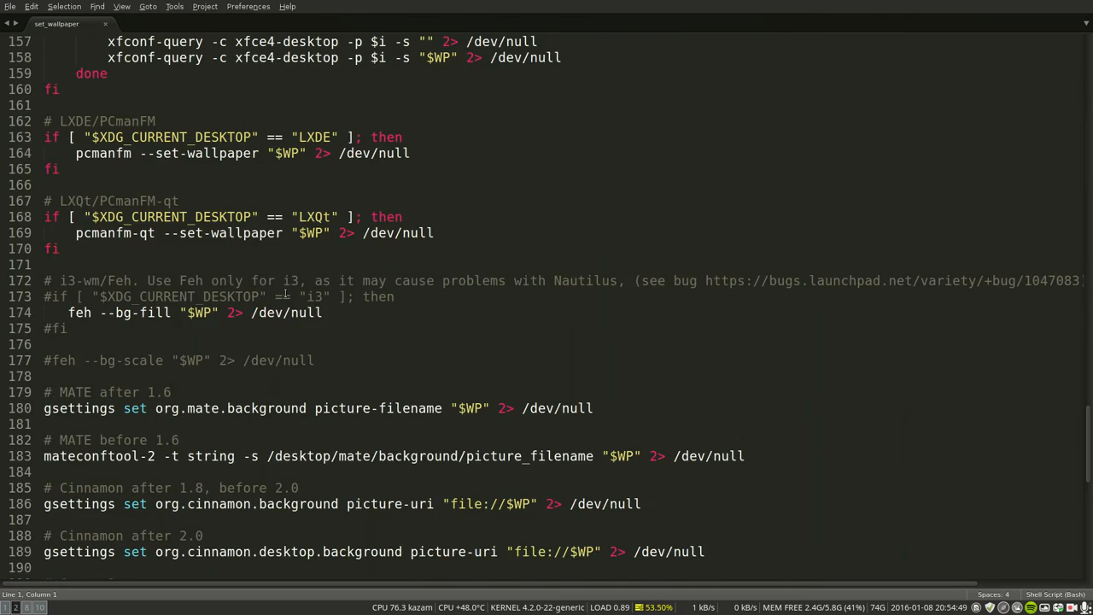
scroll(down, 3)
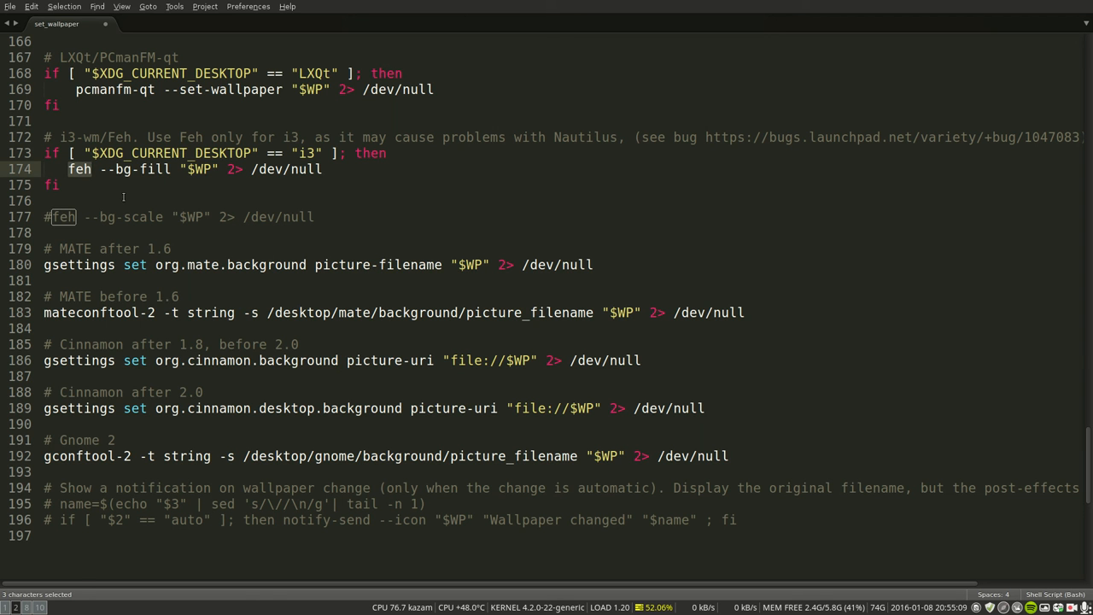
- Comment out the i3 if and fi lines with # so feh --bg-fill always runs, and save the script
click(140, 169)
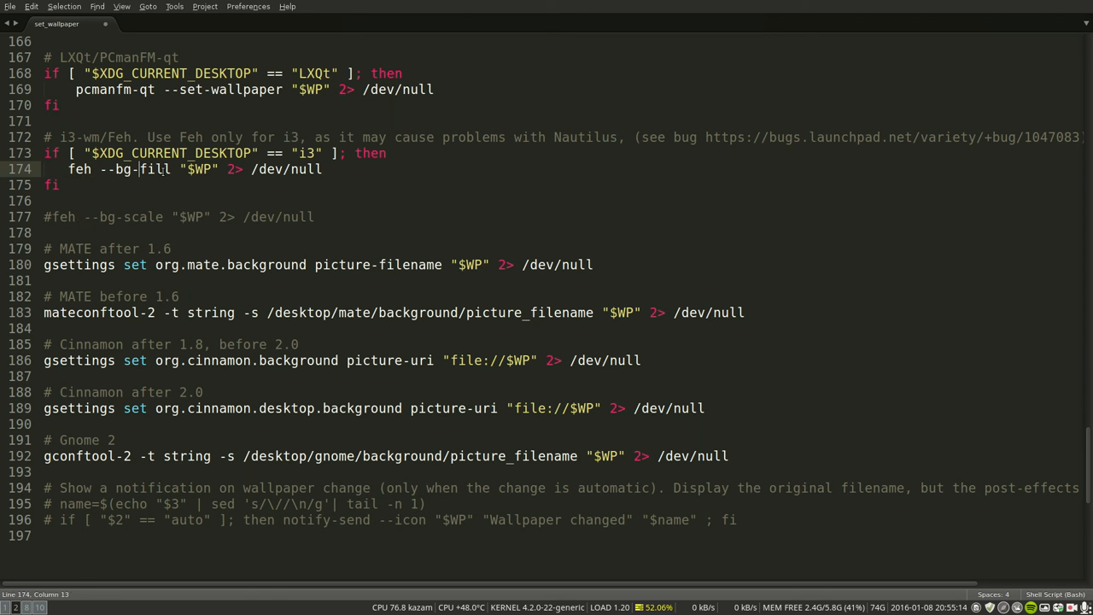
double_click(199, 170)
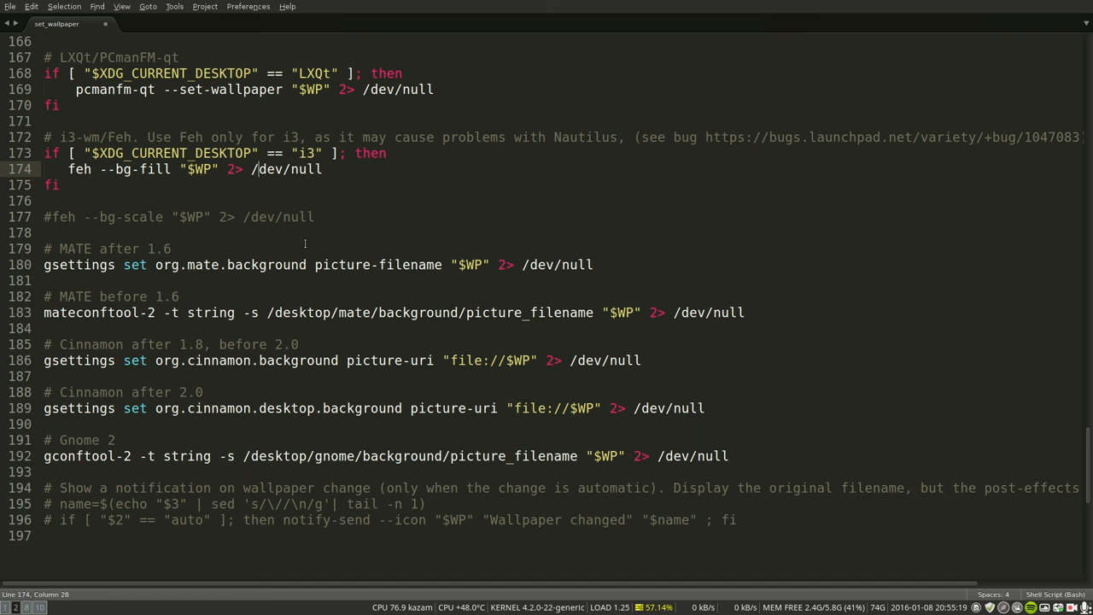
drag(68, 170, 321, 169)
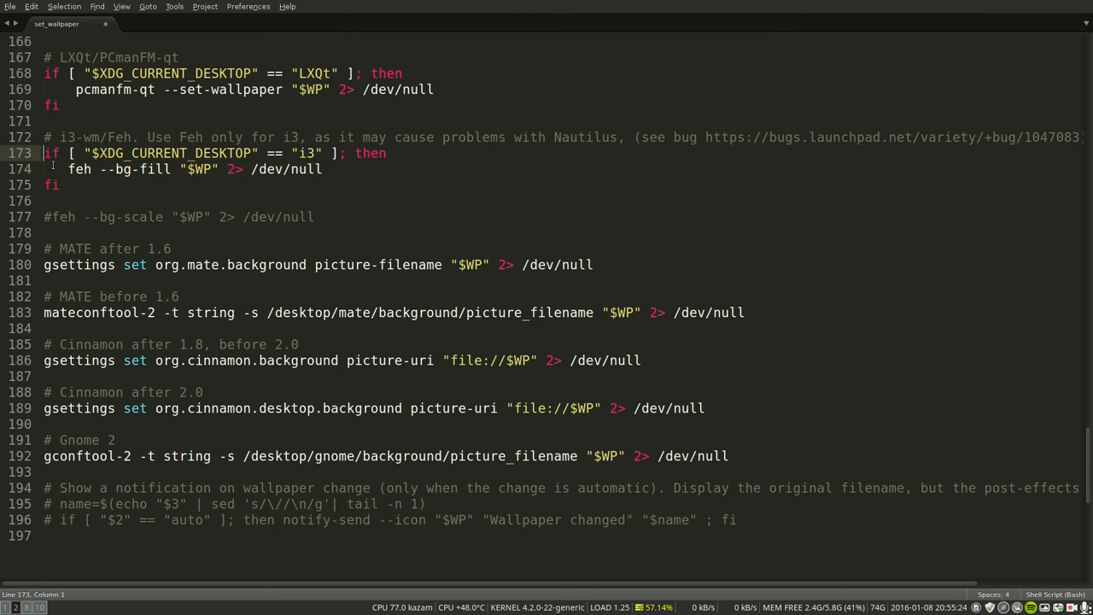
text(#)
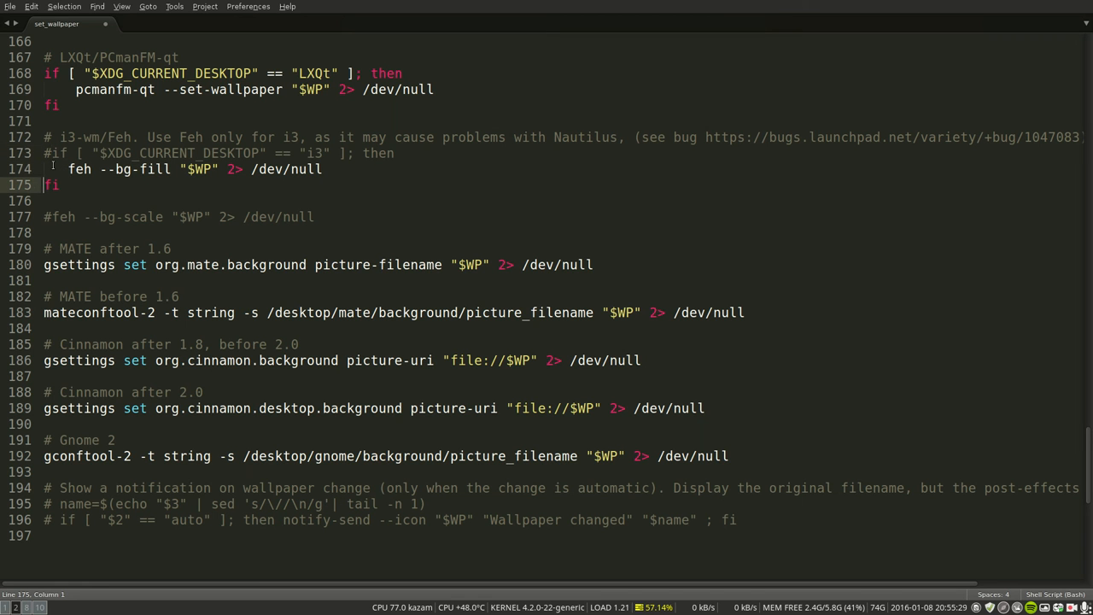
text(#)
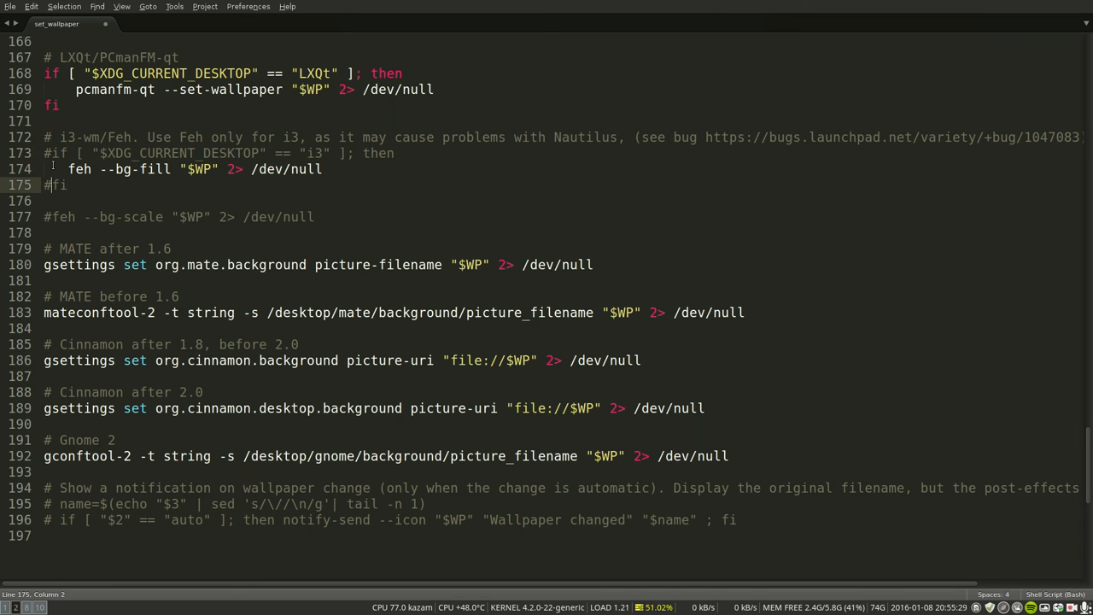
key(ctrl+s)
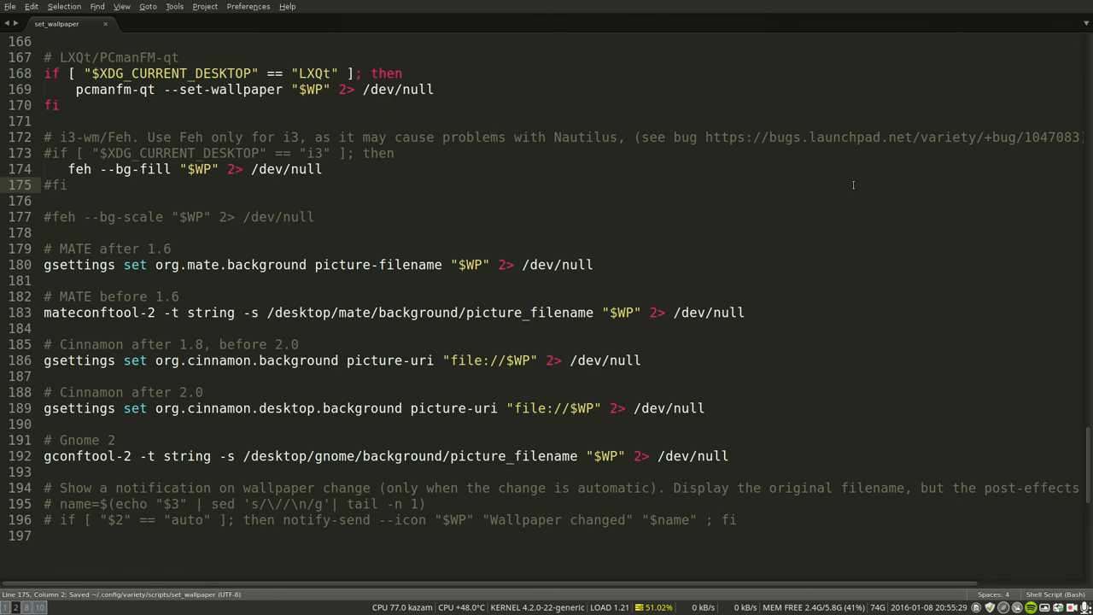